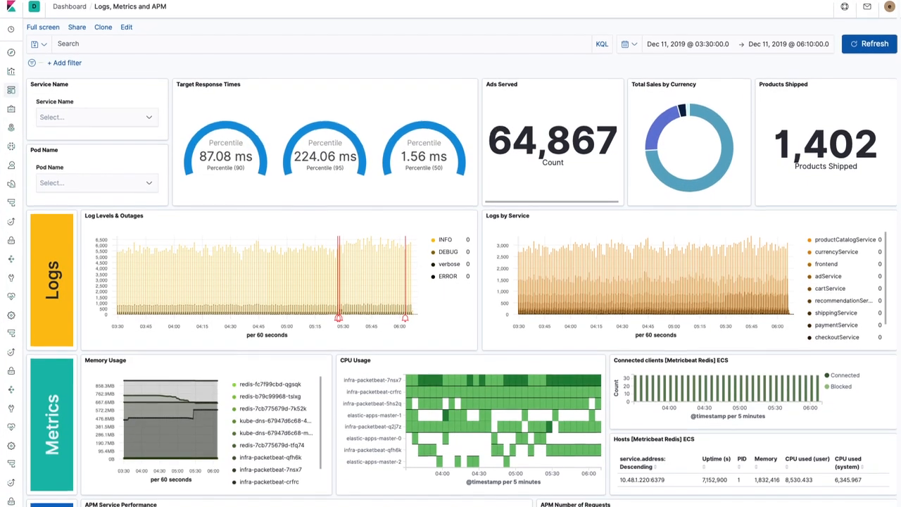
# - Review the Logs, Metrics and APM dashboard, then open the Metricbeat Redis Overview ECS dashboard for editing
pyautogui.scroll(-3)
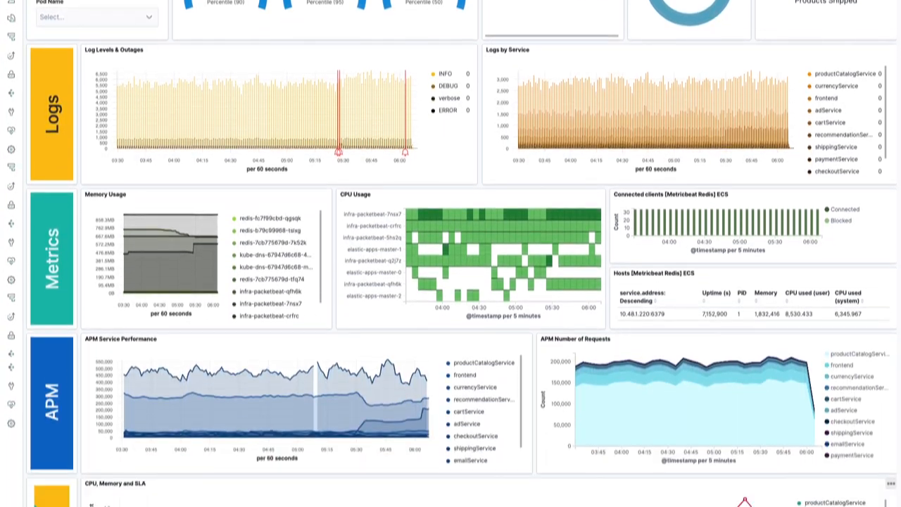
pyautogui.scroll(-3)
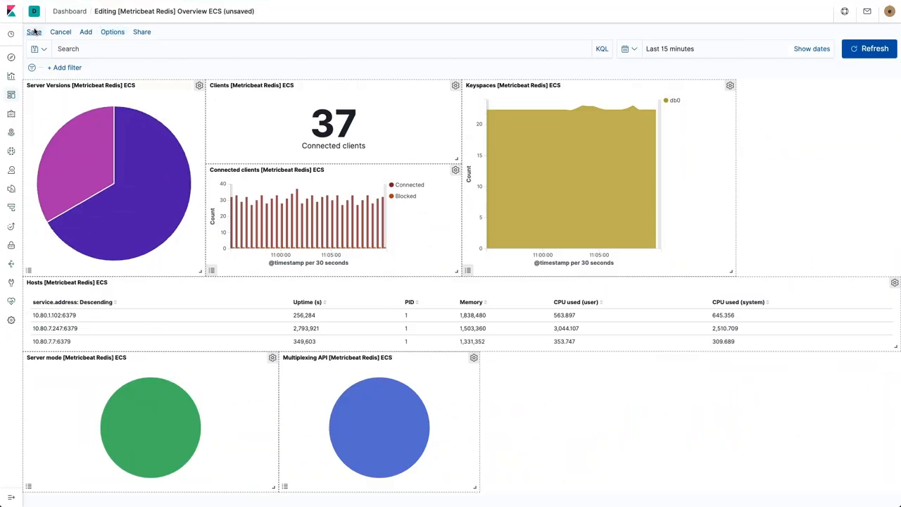
pyautogui.click(34, 31)
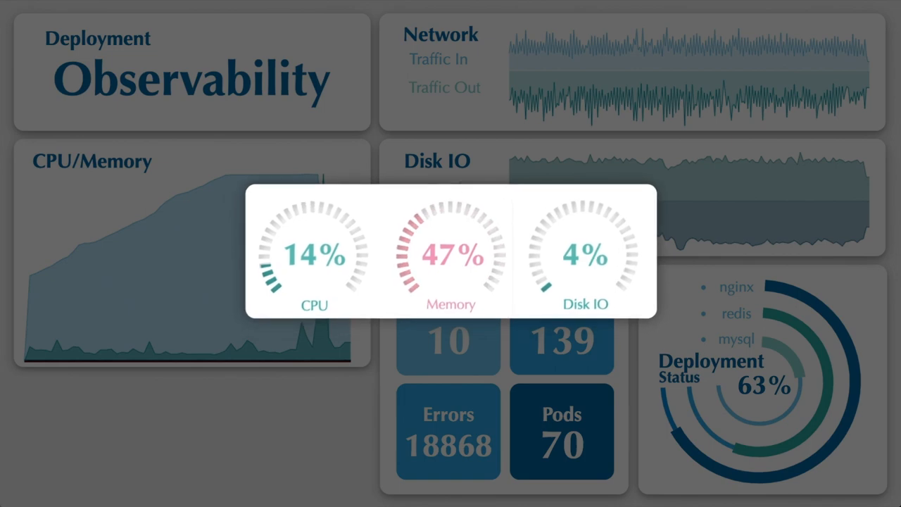
# - Show the Deployment Observability Canvas workpad, then open the Service Name filter on the dashboard
pyautogui.moveTo(451, 250); pyautogui.dragTo(224, 425)
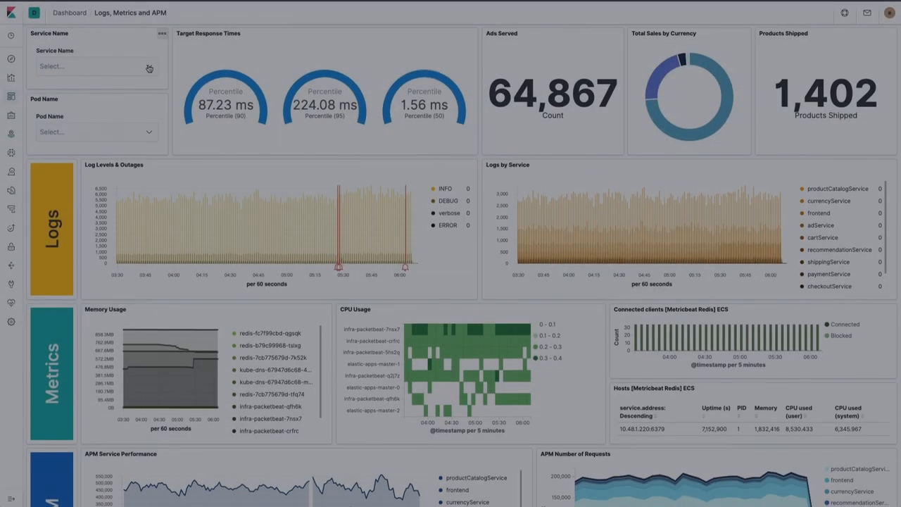
pyautogui.click(92, 67)
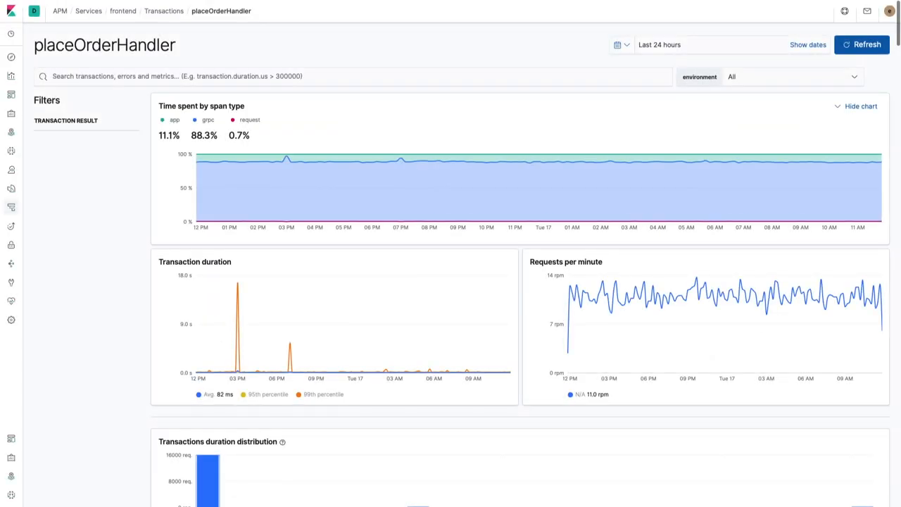
# - Review the span timing, duration and request-rate charts of the frontend placeOrderHandler transaction
pyautogui.scroll(-3)
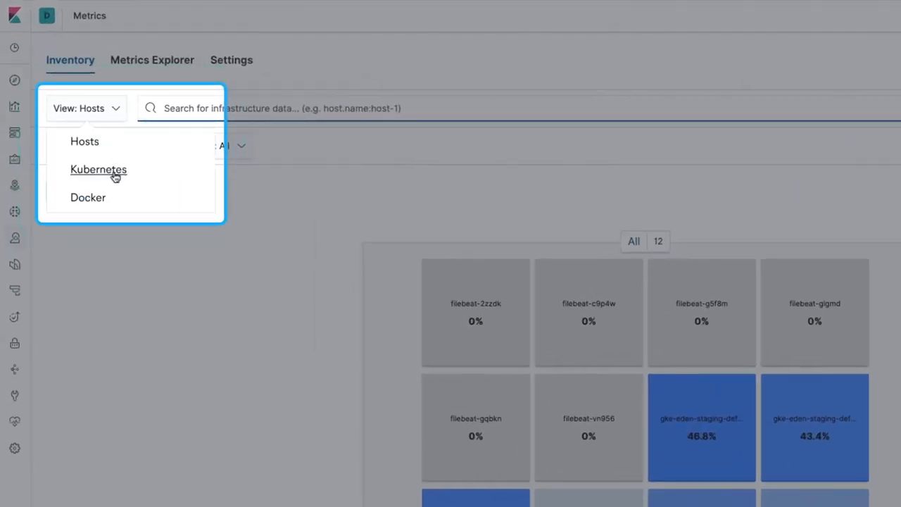
# - Set the Metrics inventory view to Kubernetes instead of Hosts
pyautogui.click(87, 197)
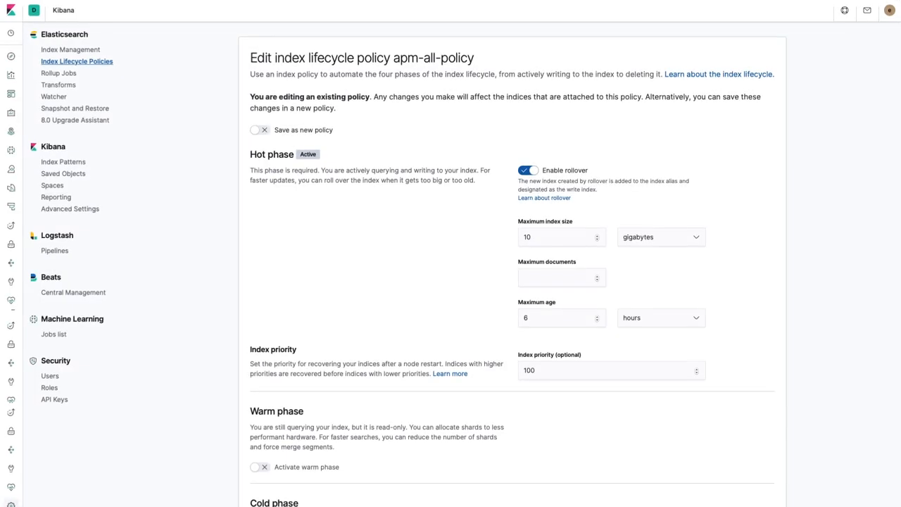
# - Review the phases of the apm-all-policy index lifecycle policy, with rollover enabled in hot
pyautogui.scroll(-3)
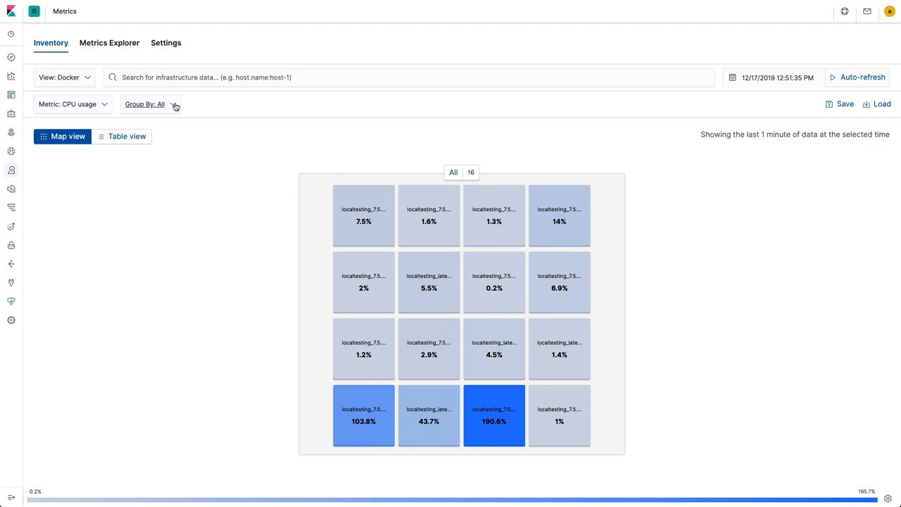
# - Group Docker containers by host and service type, keep only docker services, and show memory usage
pyautogui.click(149, 104)
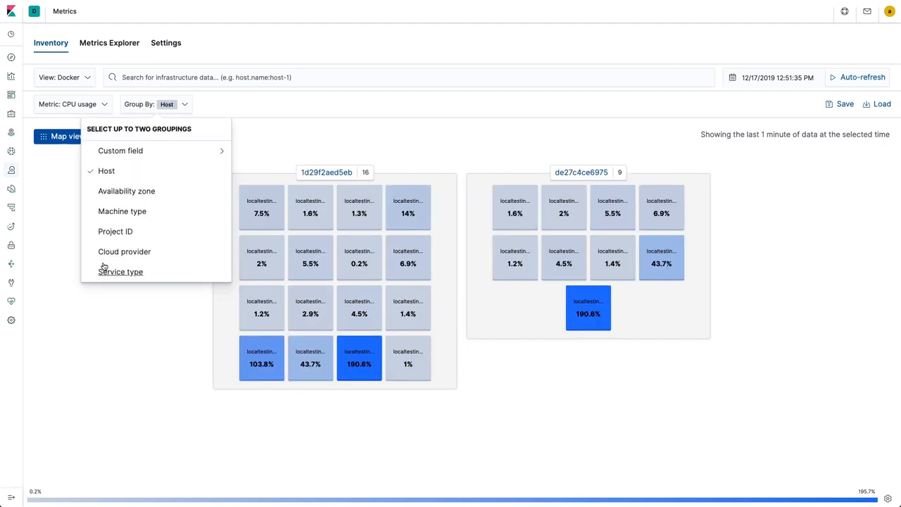
pyautogui.click(121, 271)
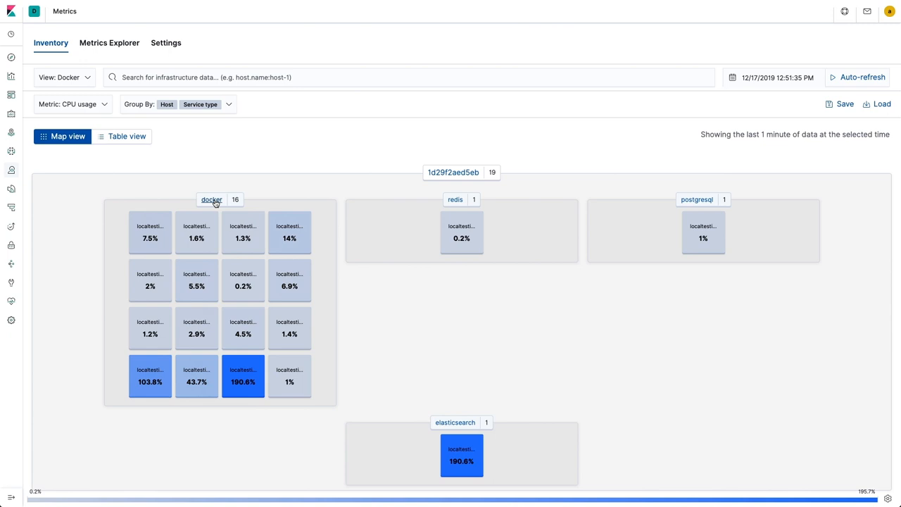
pyautogui.click(211, 200)
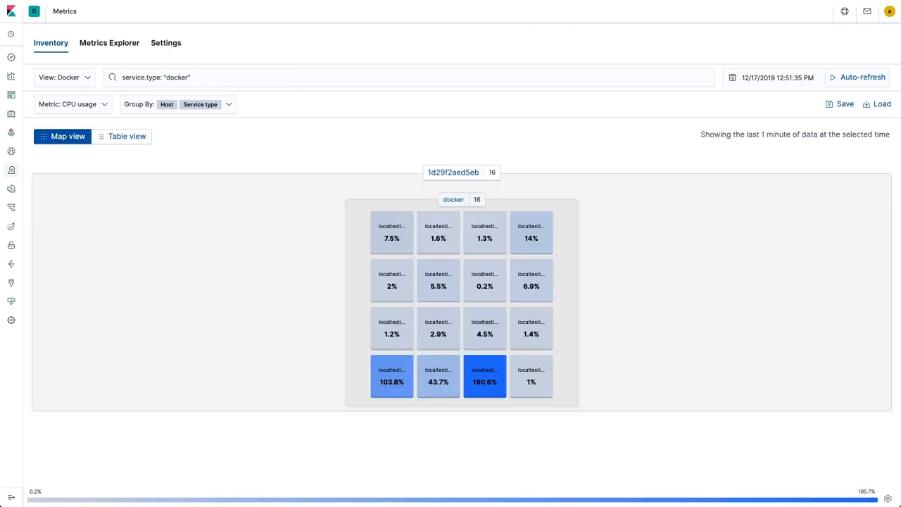
pyautogui.click(74, 104)
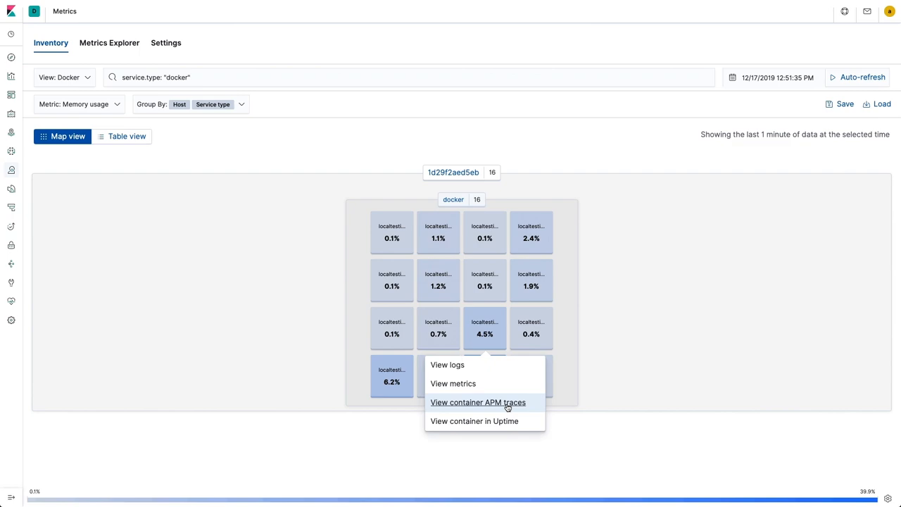
# - From the container's APM DispatcherServlet#doGet trace sample, show the opbeans-java container's logs
pyautogui.click(479, 402)
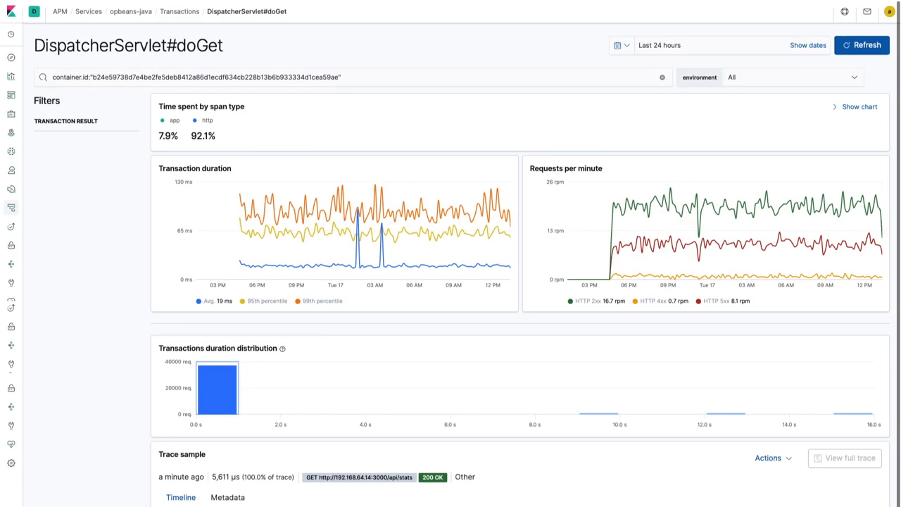
pyautogui.scroll(-3)
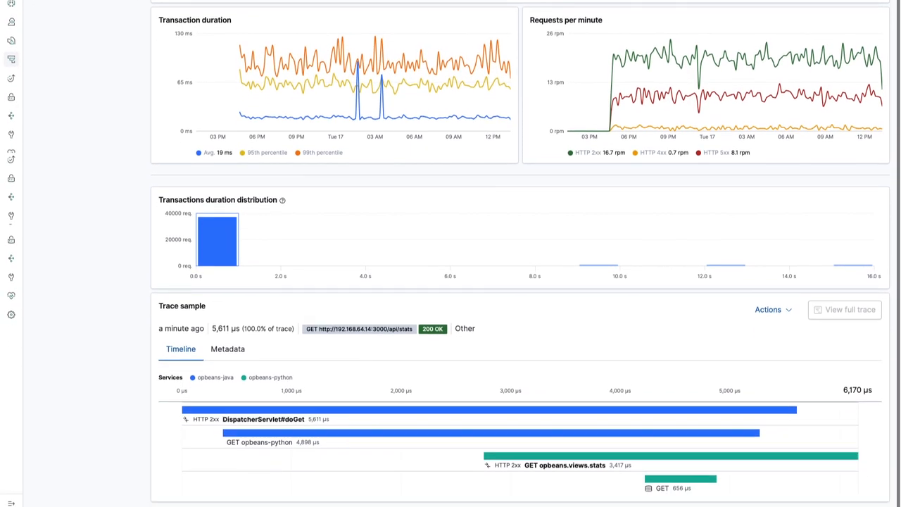
pyautogui.click(769, 309)
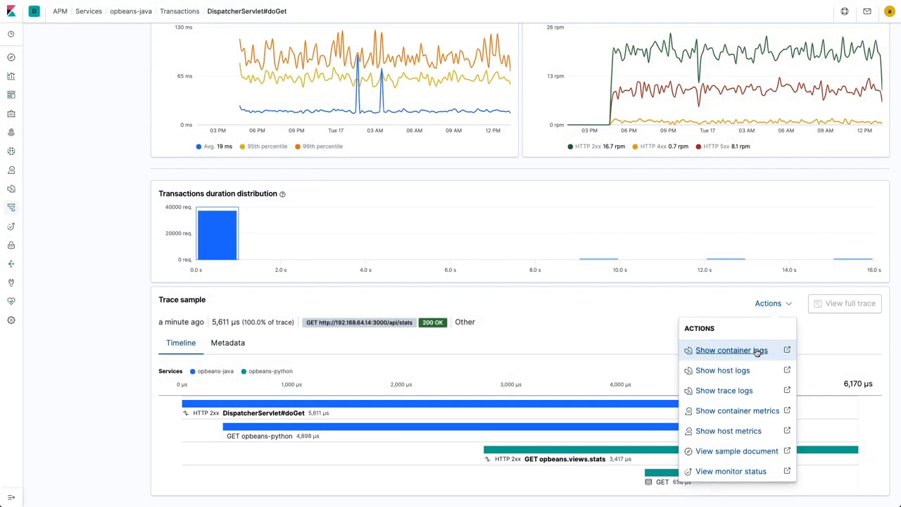
pyautogui.click(732, 349)
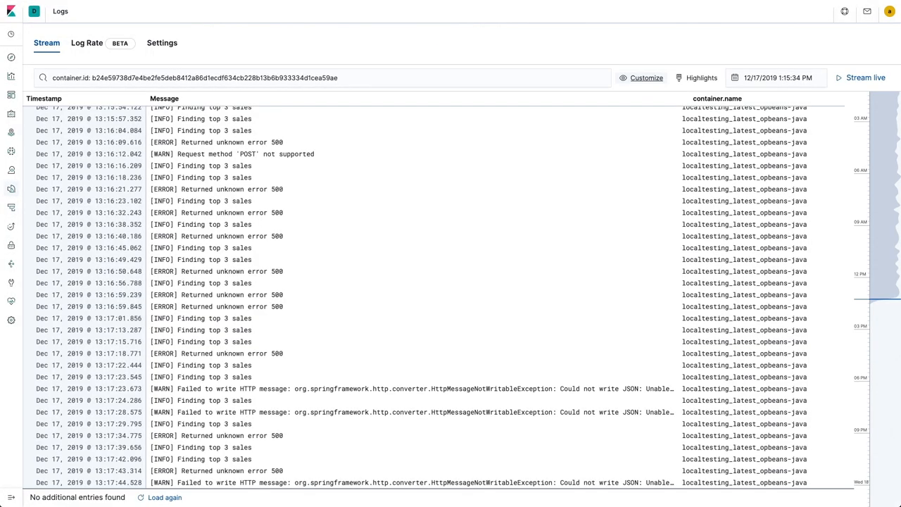
# - Extend the log KQL query with 'and error.type' exists to keep the container's error entries
pyautogui.write('and error.type')
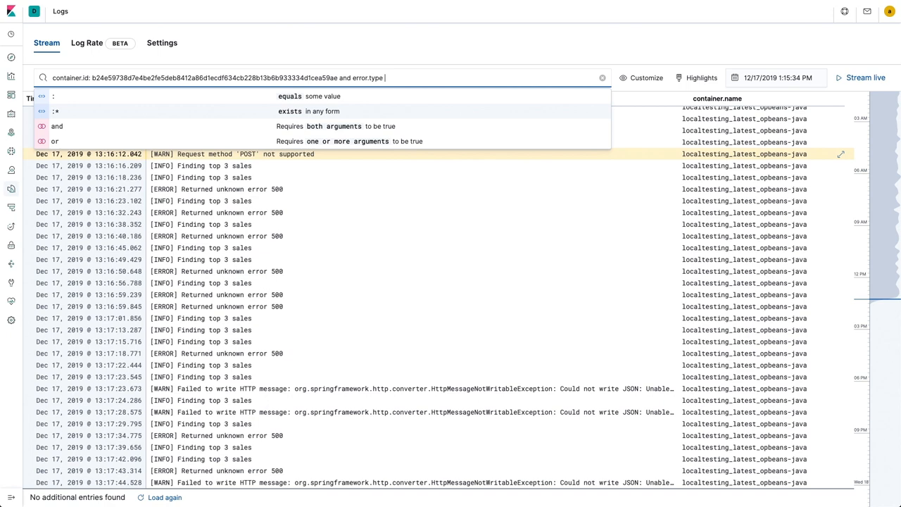
pyautogui.click(56, 111)
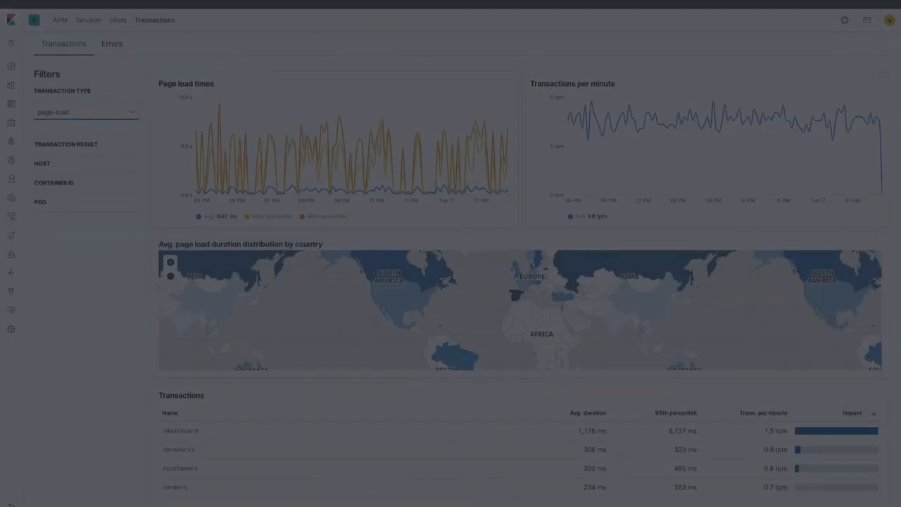
# - Filter the /dashboard transaction's charts by the client.geo.country_iso_code field
pyautogui.click(180, 431)
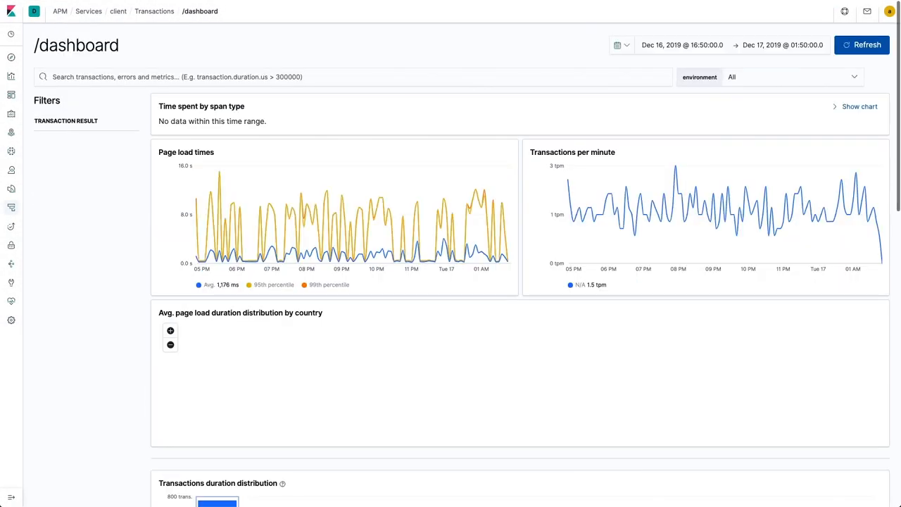
pyautogui.scroll(-3)
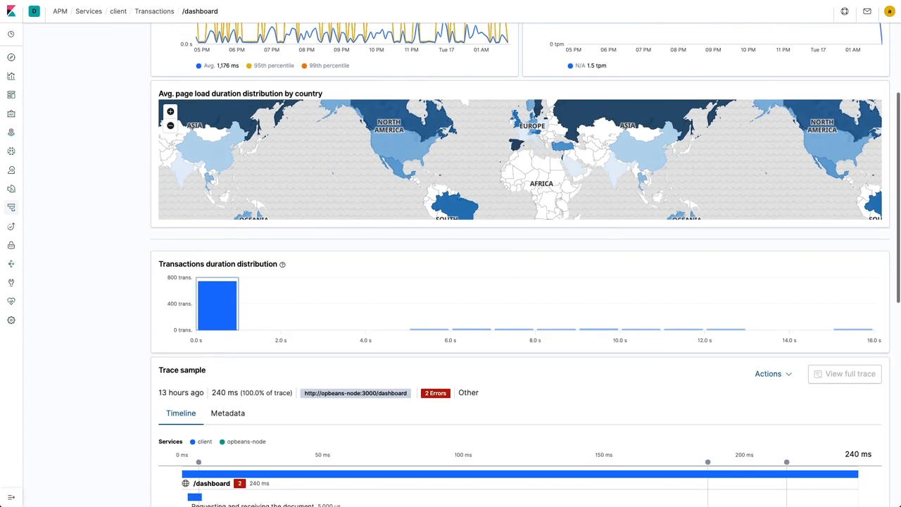
pyautogui.scroll(-3)
pyautogui.write('iso_')
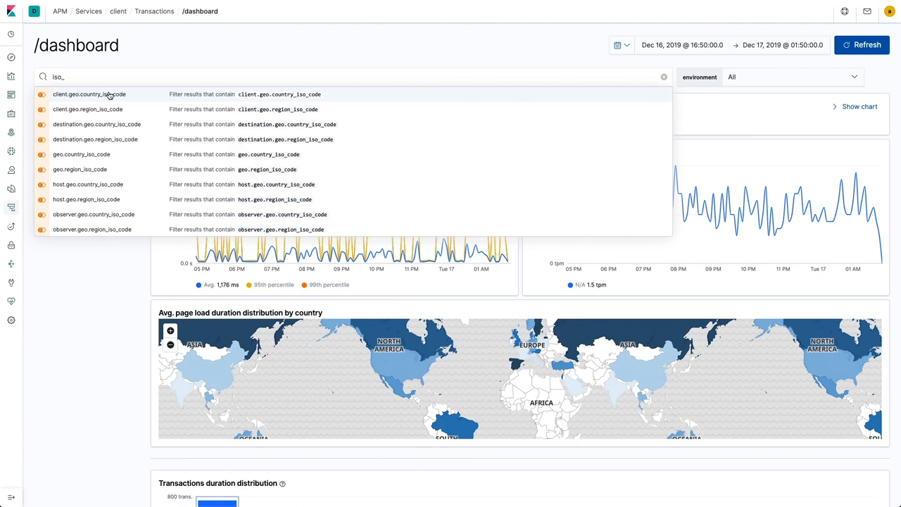
pyautogui.click(90, 93)
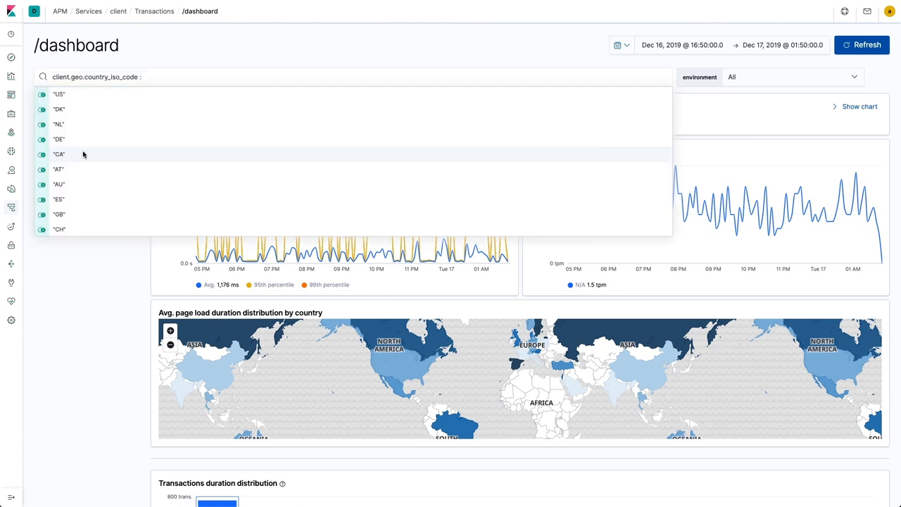
# - Tour the total requests map and Uptime, opening the NodeJS orders monitor before the Service Map
pyautogui.scroll(-3)
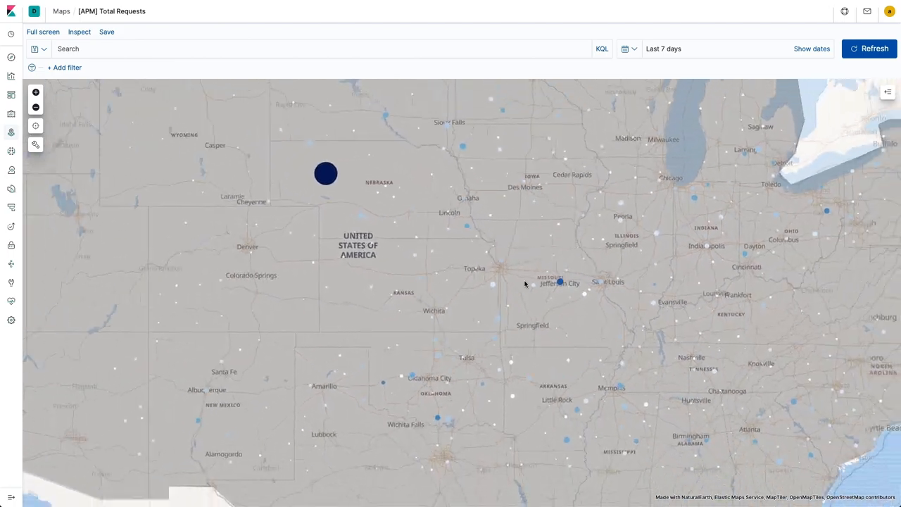
pyautogui.click(35, 108)
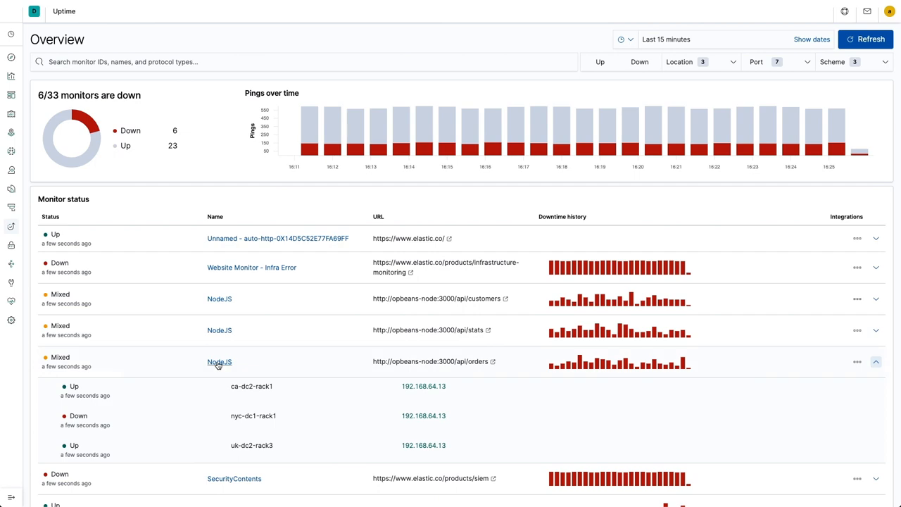
pyautogui.click(219, 361)
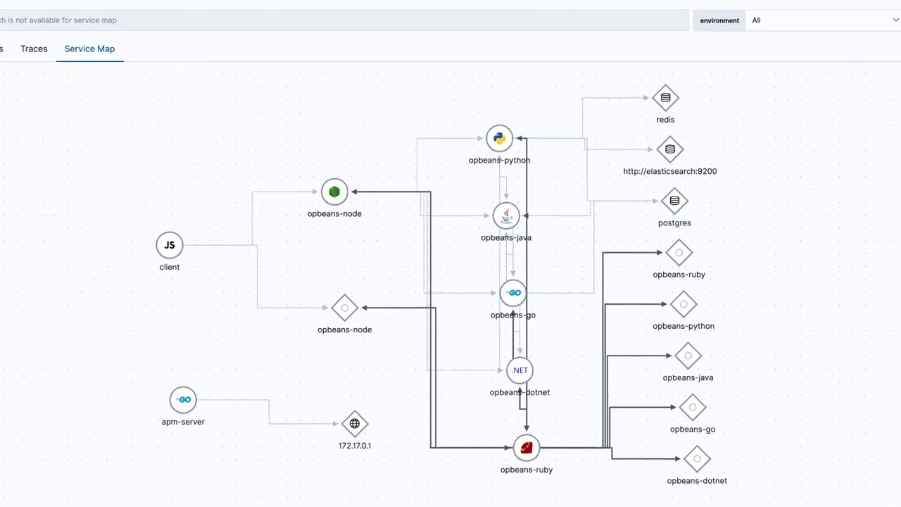
# - Search 'kernel' in the OF field picker of the Kernel CPU Threshold alert over metricbeat-*
pyautogui.click(675, 203)
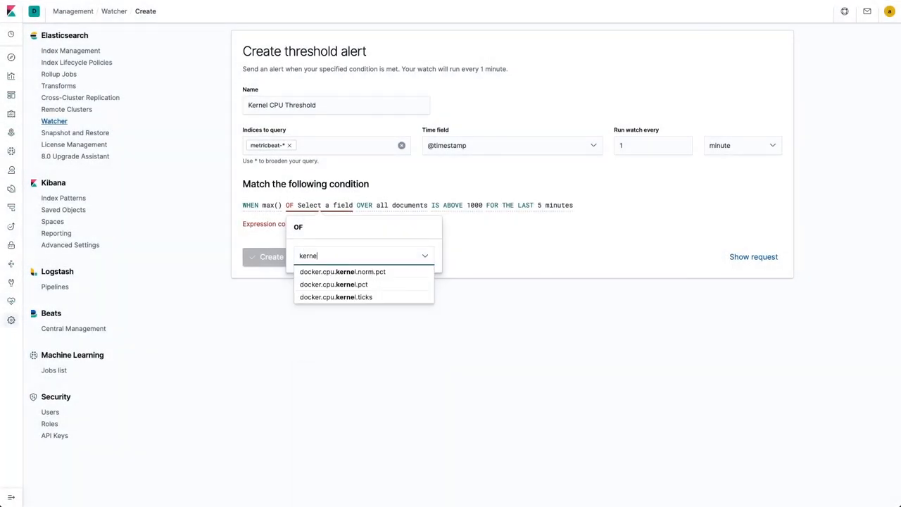
# - Set the alert condition on max docker.cpu.kernel.pct above 0.2, then head to SIEM
pyautogui.click(332, 284)
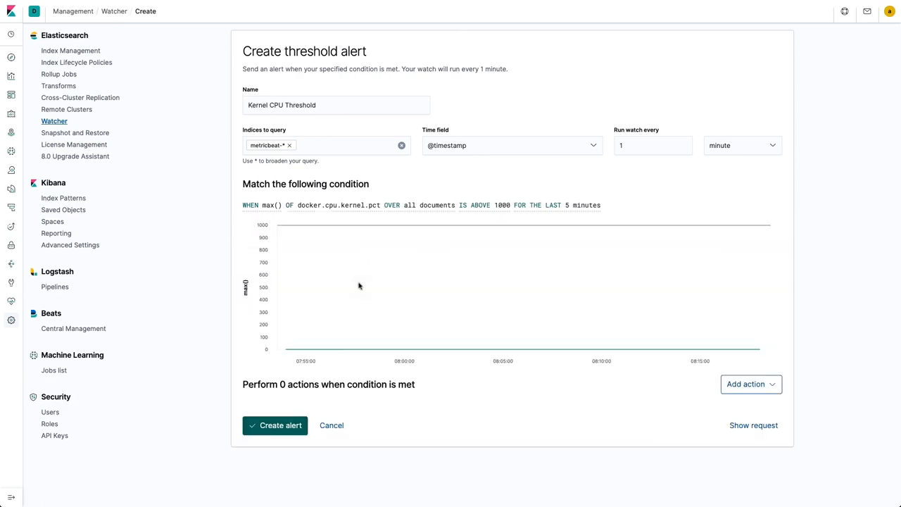
pyautogui.click(478, 206)
pyautogui.write('.2')
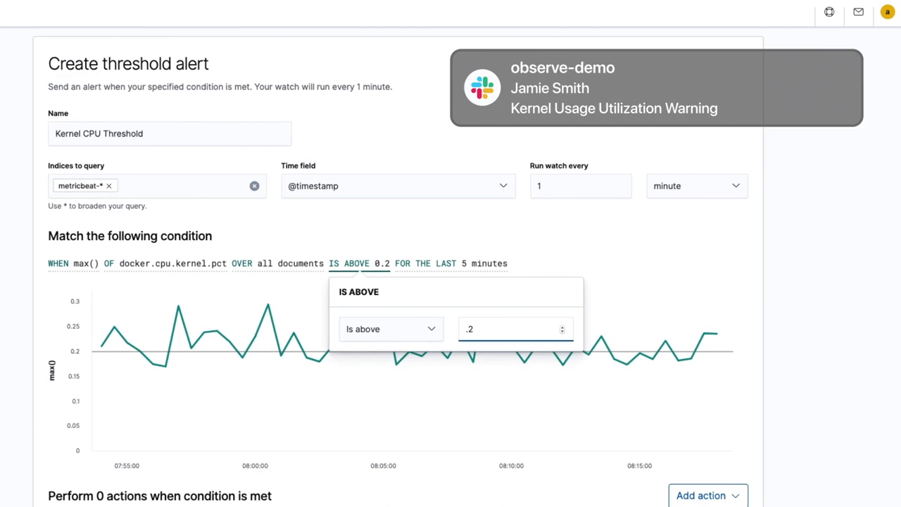
pyautogui.click(707, 495)
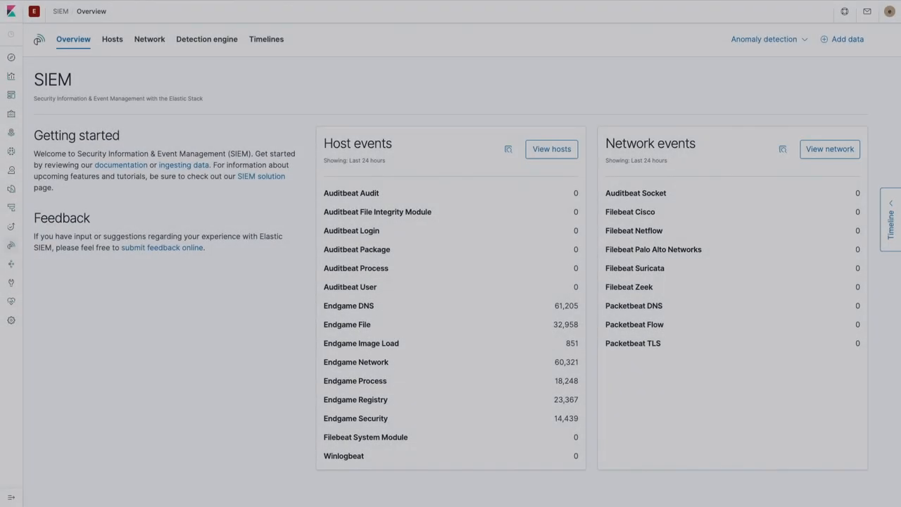
# - View the SIEM hosts summary, then reach the Elasticsearch and Kibana downloads on elastic.co/start
pyautogui.click(112, 39)
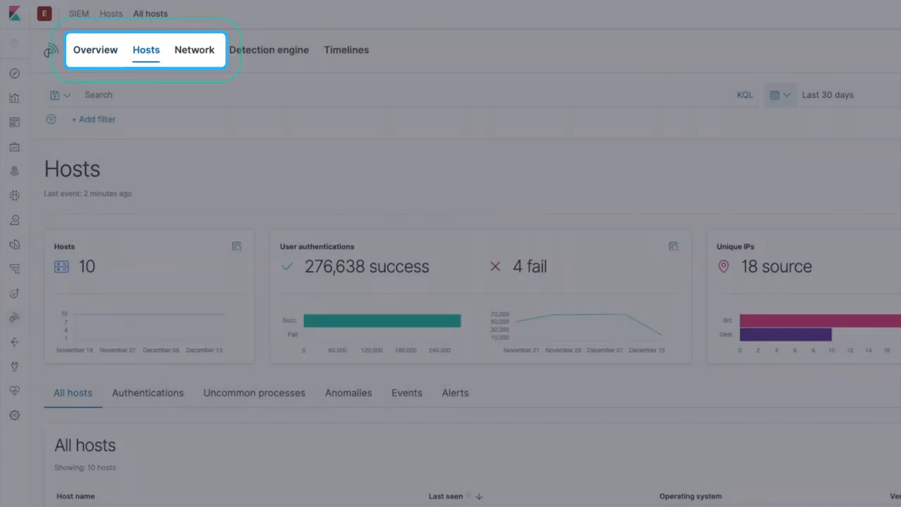
pyautogui.click(115, 310)
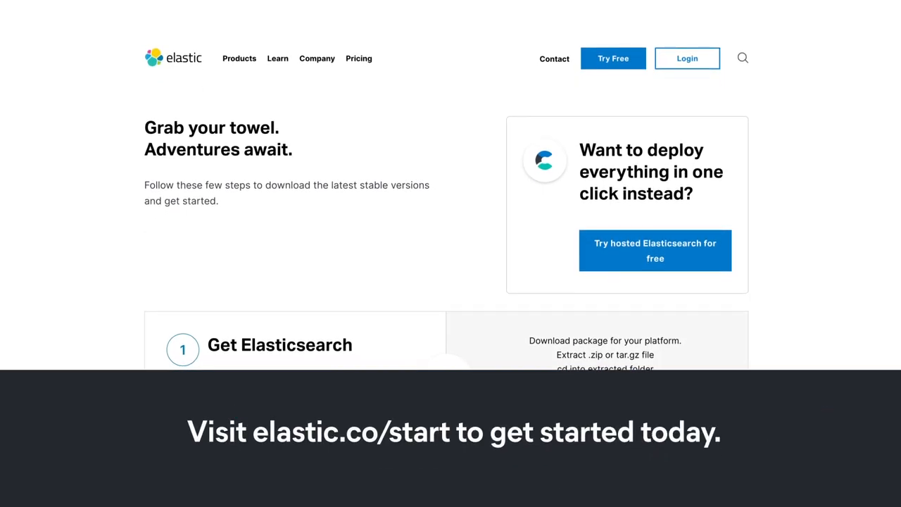
pyautogui.scroll(-3)
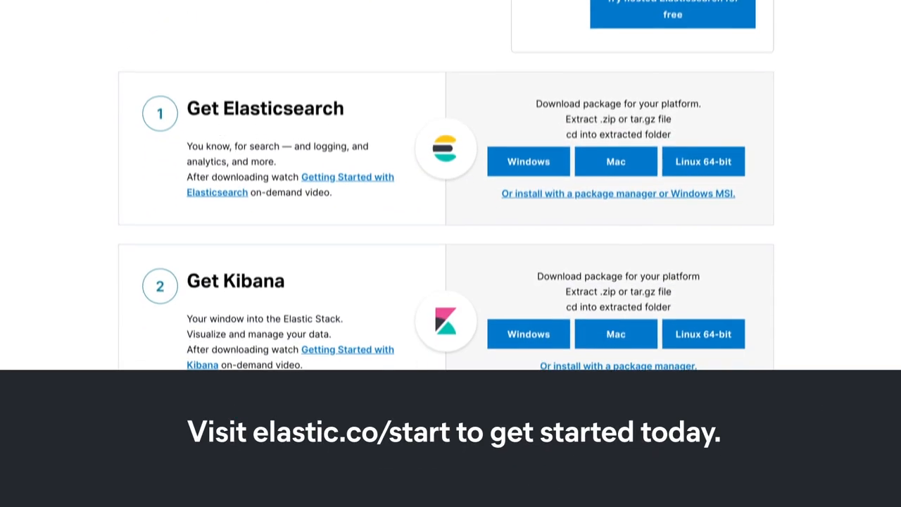